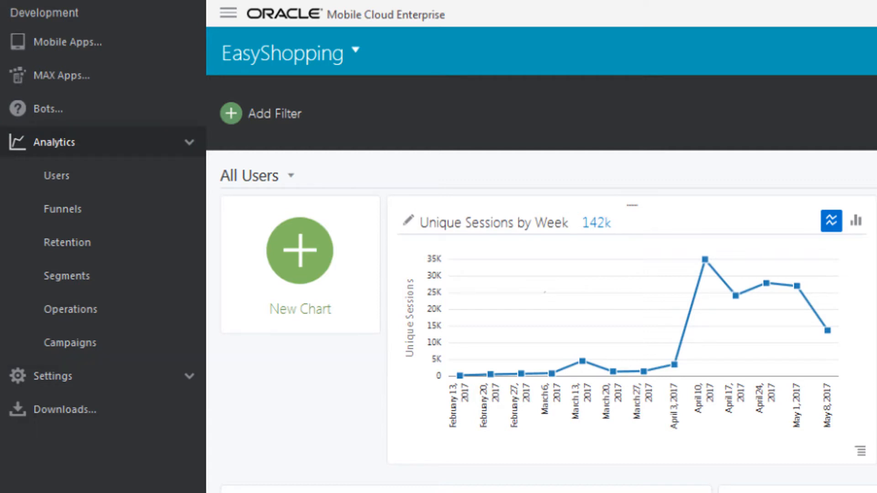
Step: Add a GEO Country filter set to 'Is one of' US on the users analytics
{"action": "left_click", "coordinate": [55, 176]}
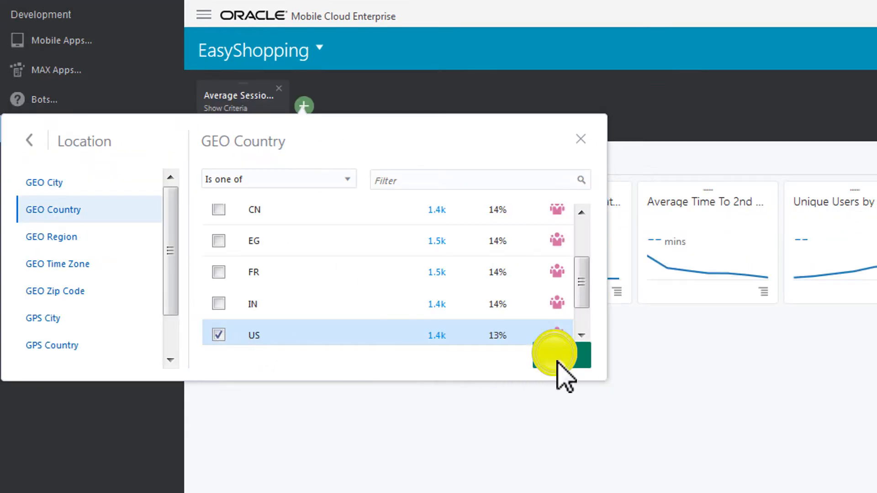
Step: Apply the US filter and run the April Checkouts funnel, selecting the 195k lost users
{"action": "left_click", "coordinate": [563, 355]}
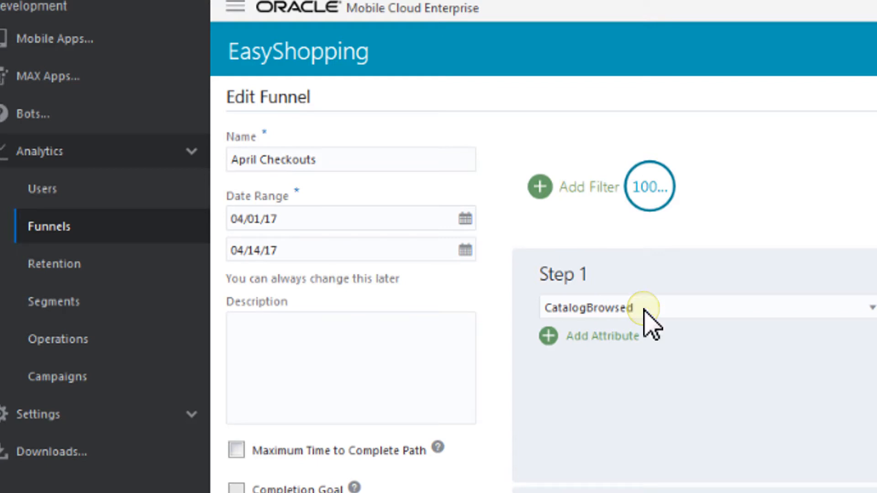
{"action": "scroll", "scroll_direction": "down", "scroll_amount": 3}
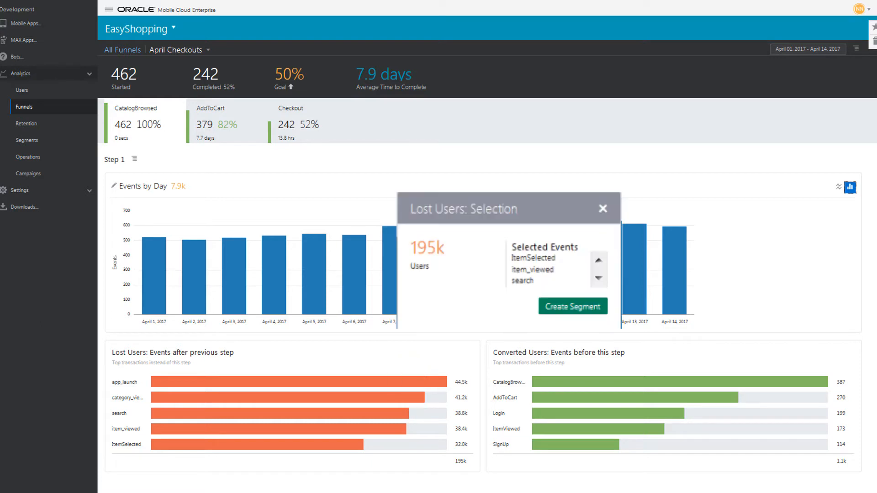
Step: Go to Analytics > Users to show the All Users dashboard with 142k sessions
{"action": "left_click", "coordinate": [602, 208]}
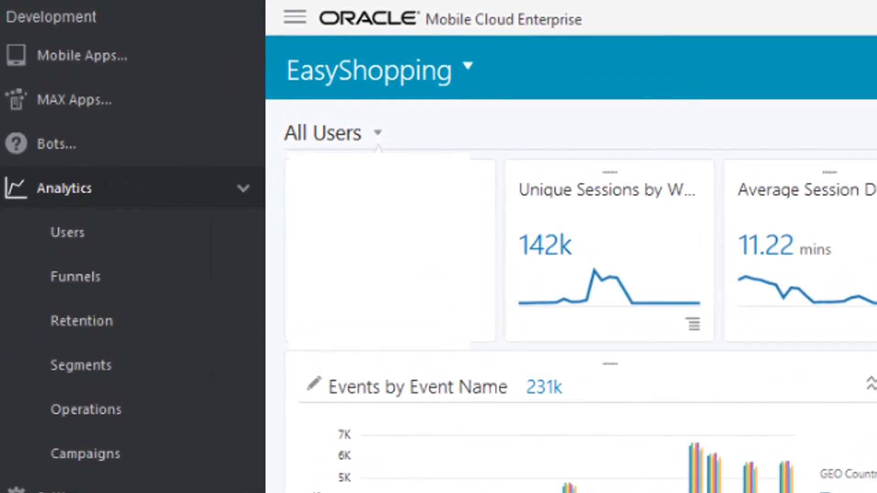
Step: Keep All Users selected and open Retention with custom dates 02/13/2017–05/15/2017
{"action": "left_click", "coordinate": [333, 133]}
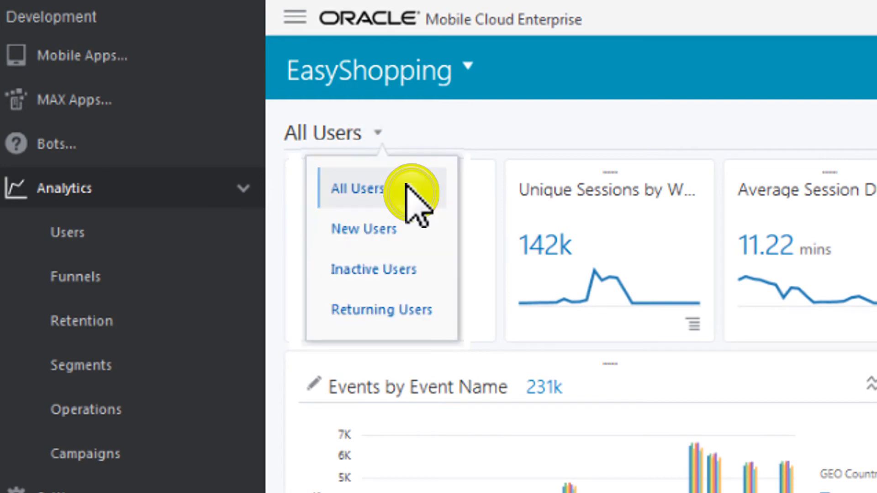
{"action": "left_click", "coordinate": [82, 321]}
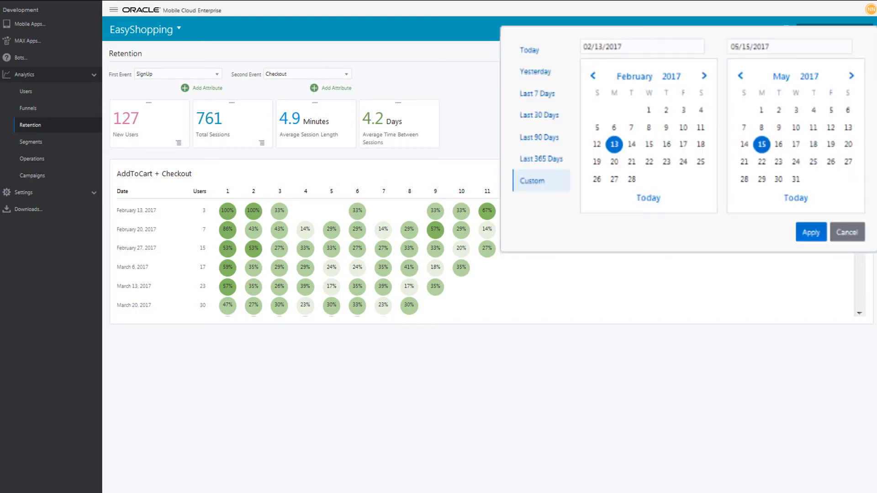
Step: Run the SignUp to Checkout retention report for the custom range, then go to Segments
{"action": "left_click", "coordinate": [810, 232]}
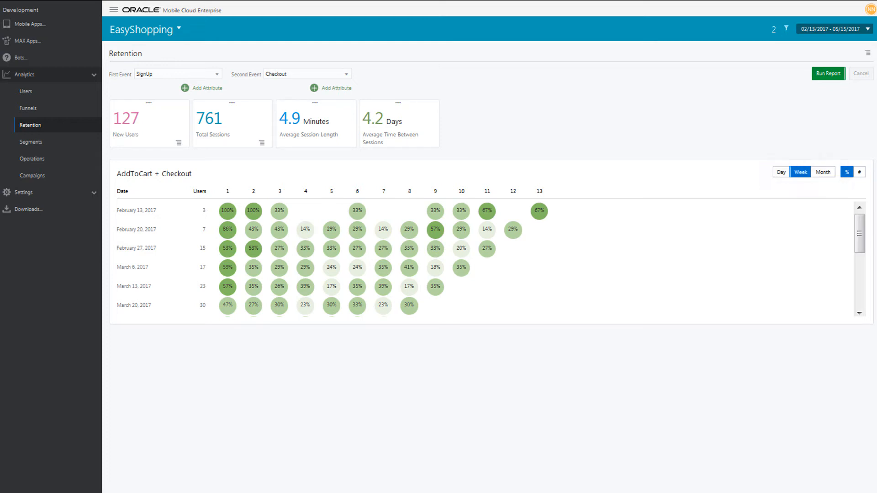
{"action": "left_click", "coordinate": [828, 73]}
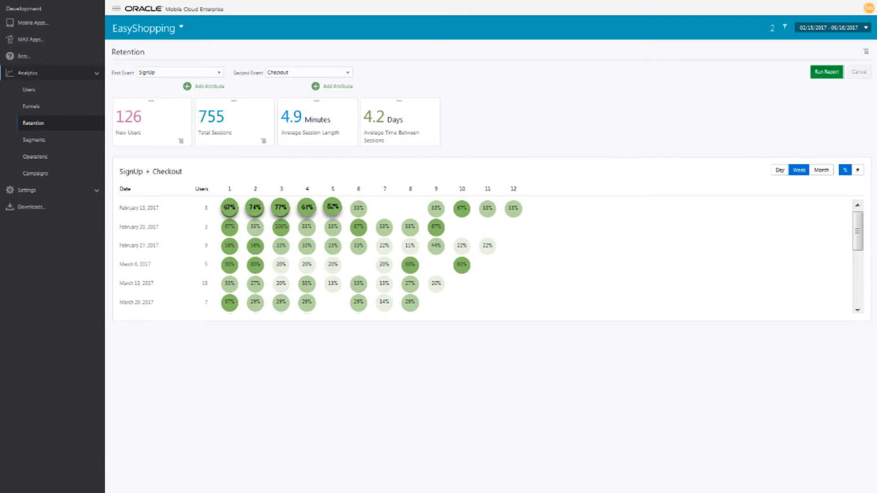
{"action": "left_click", "coordinate": [867, 48]}
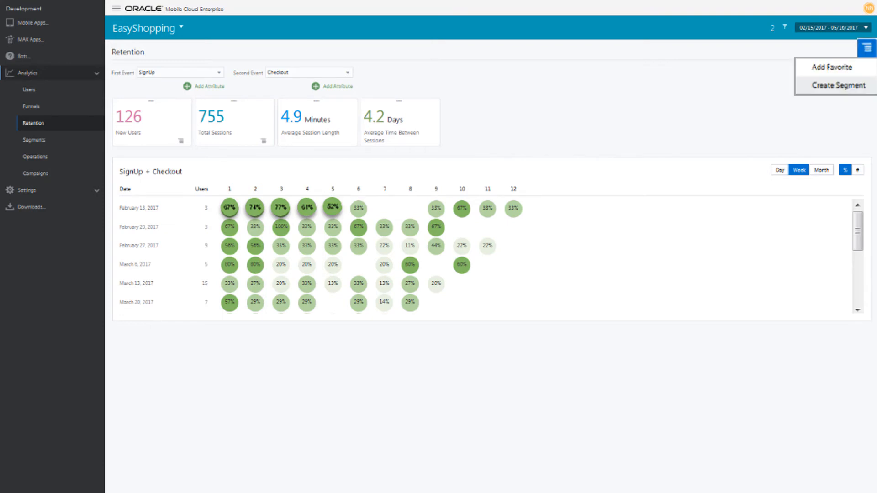
{"action": "left_click", "coordinate": [33, 124]}
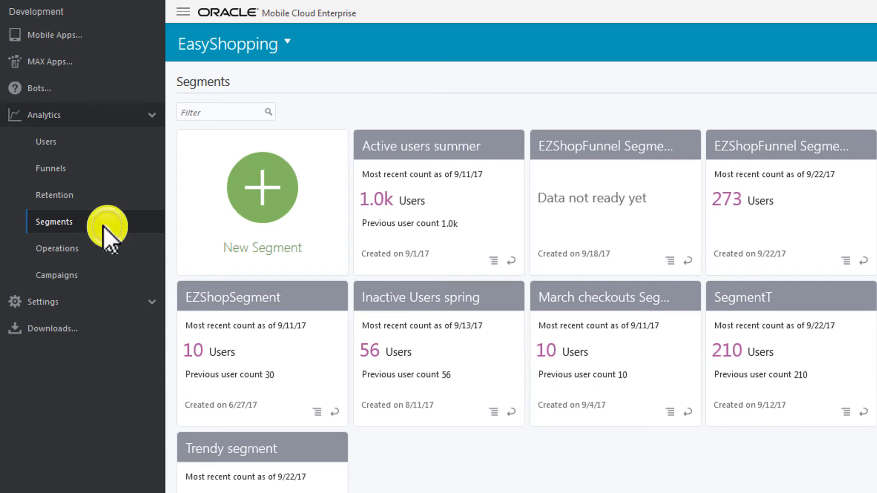
{"action": "mouse_move", "coordinate": [263, 190]}
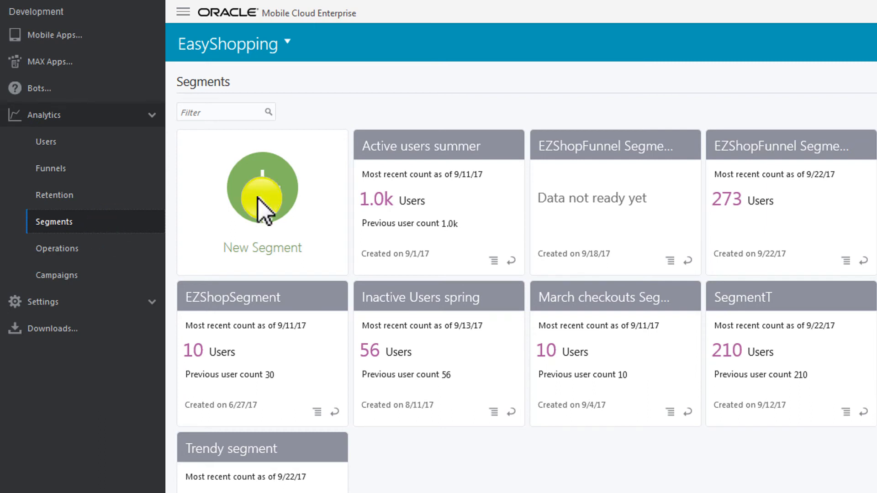
Step: Create 'Lost checkouts early spring': AddToCart happened, Checkout did not happen
{"action": "left_click", "coordinate": [262, 201]}
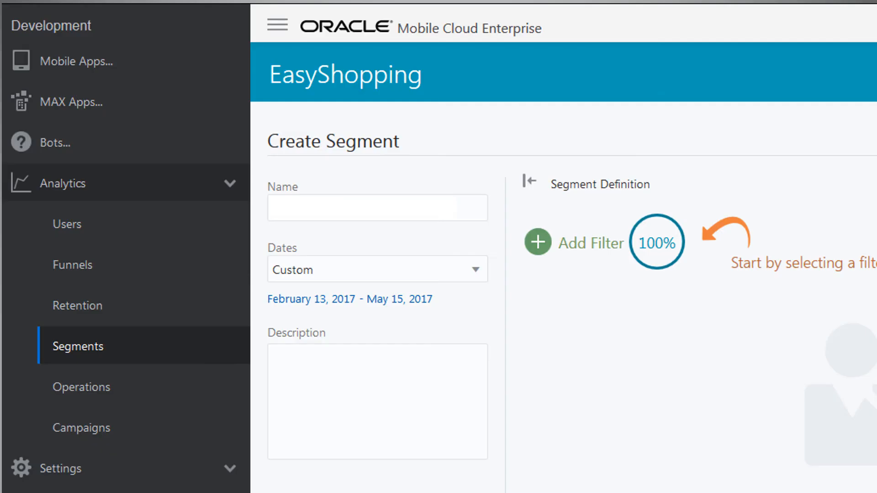
{"action": "type", "text": "Lost checkouts early spring"}
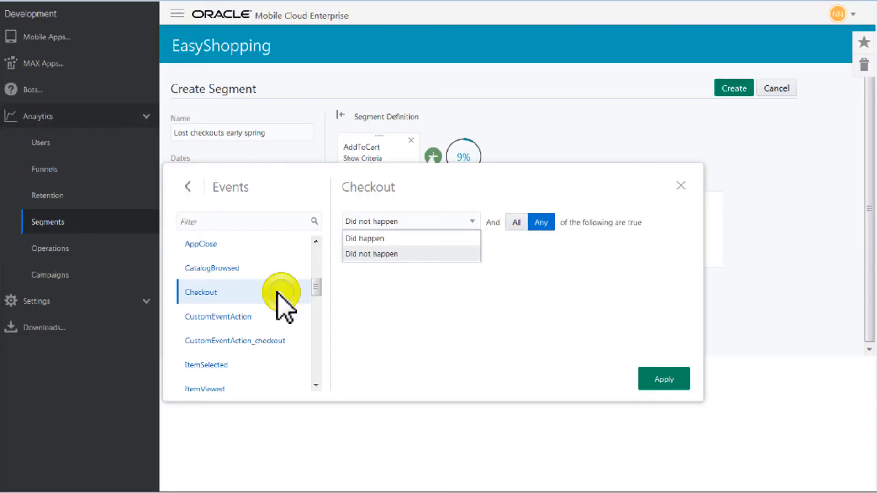
{"action": "mouse_move", "coordinate": [440, 254]}
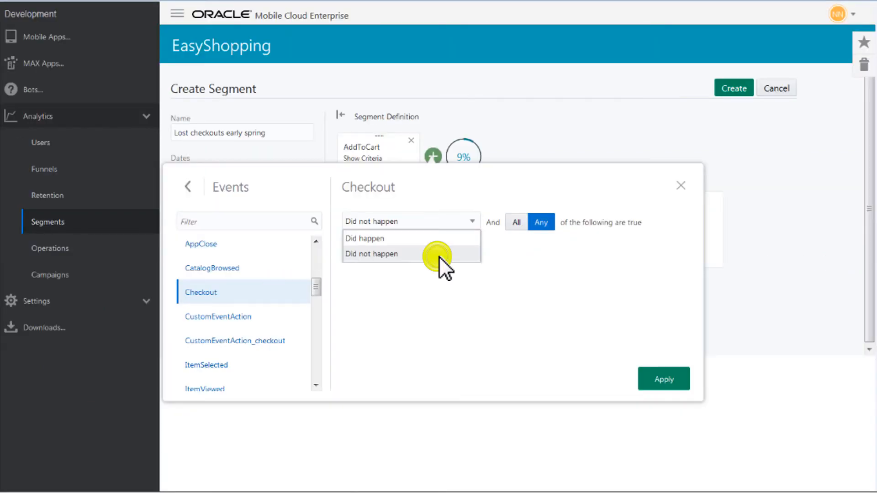
{"action": "left_click", "coordinate": [51, 170]}
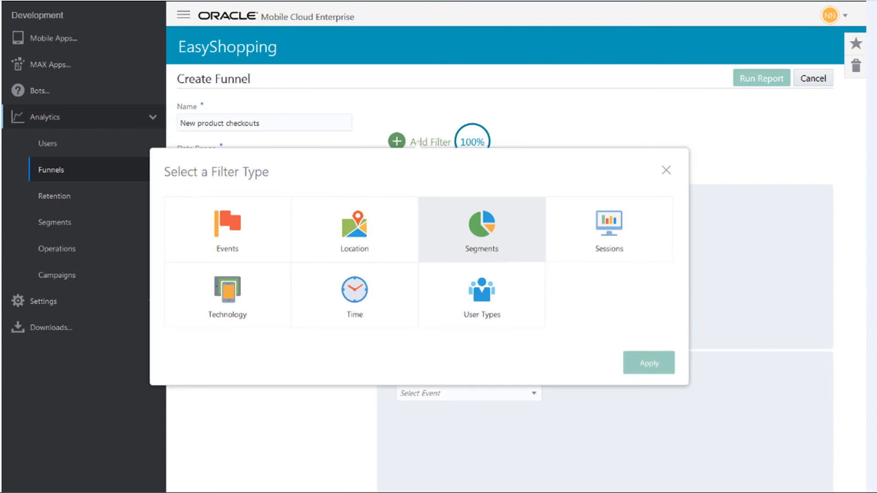
{"action": "left_click", "coordinate": [480, 229]}
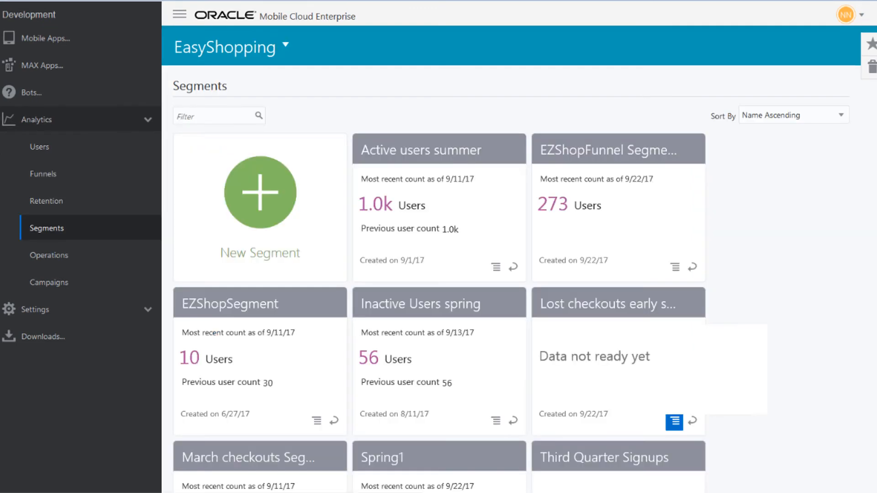
Step: Edit the Lost checkouts early spring segment from its card menu and select its Name field
{"action": "left_click", "coordinate": [674, 422]}
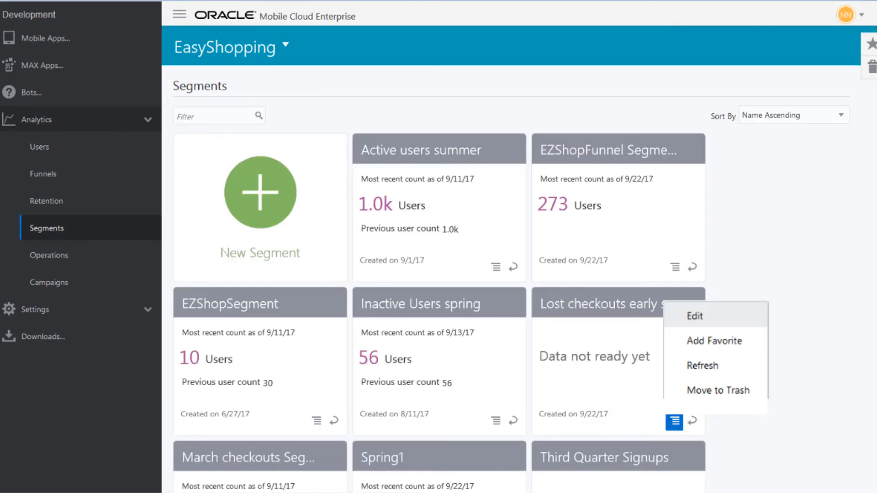
{"action": "left_click", "coordinate": [693, 315]}
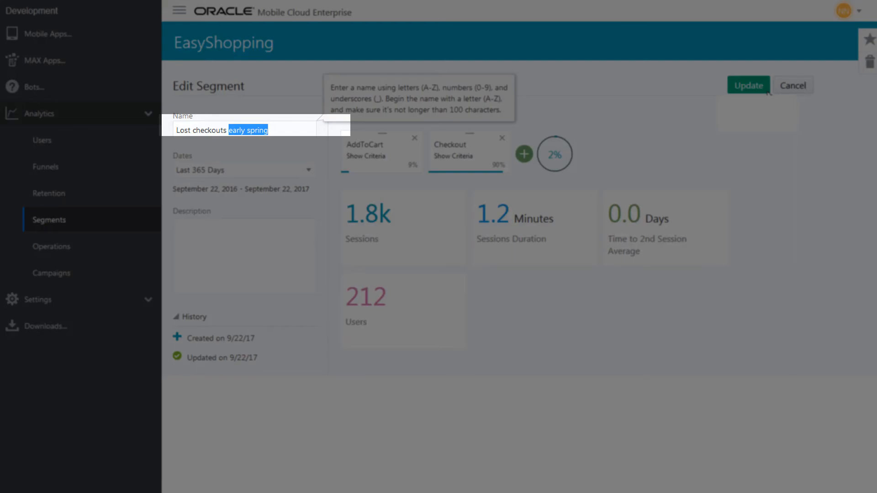
{"action": "left_click", "coordinate": [51, 273]}
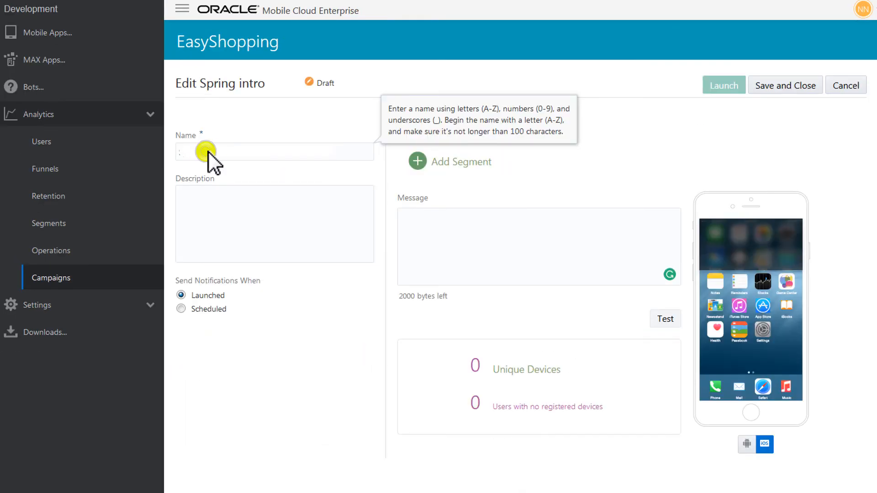
Step: Name the campaign 'Spring Intro' and target the Lost checkouts early spring segment
{"action": "type", "text": "Spring Intro"}
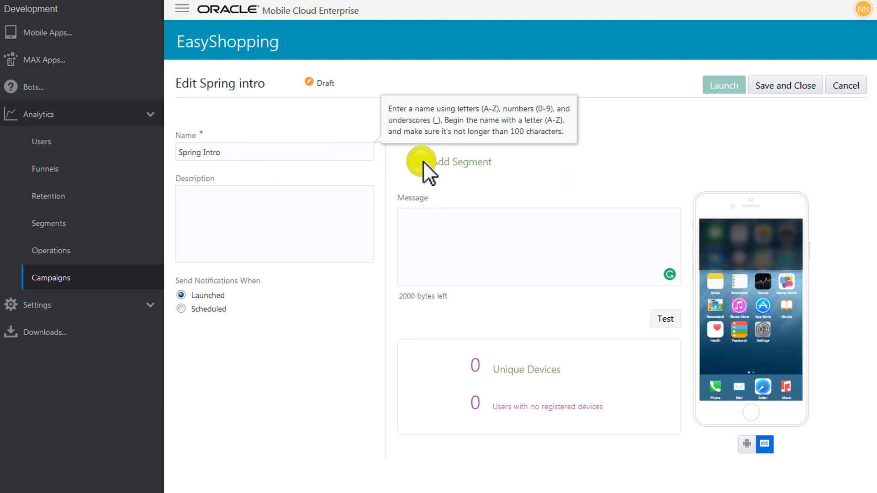
{"action": "left_click", "coordinate": [447, 162]}
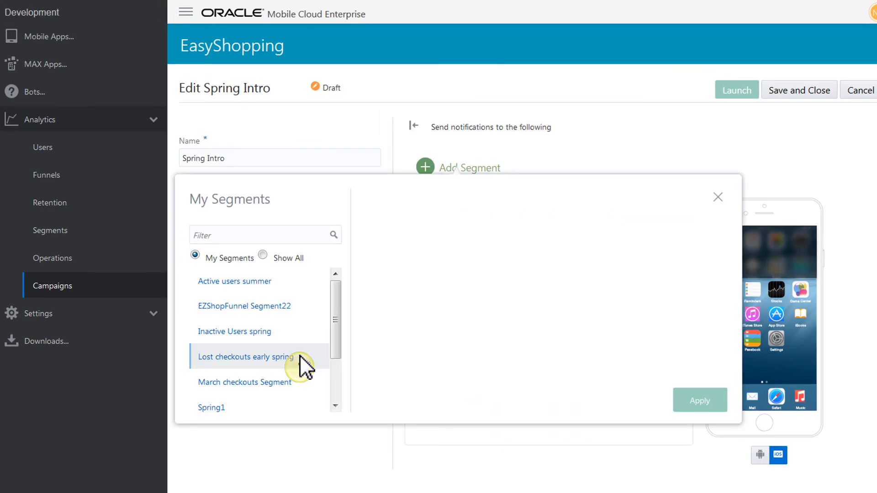